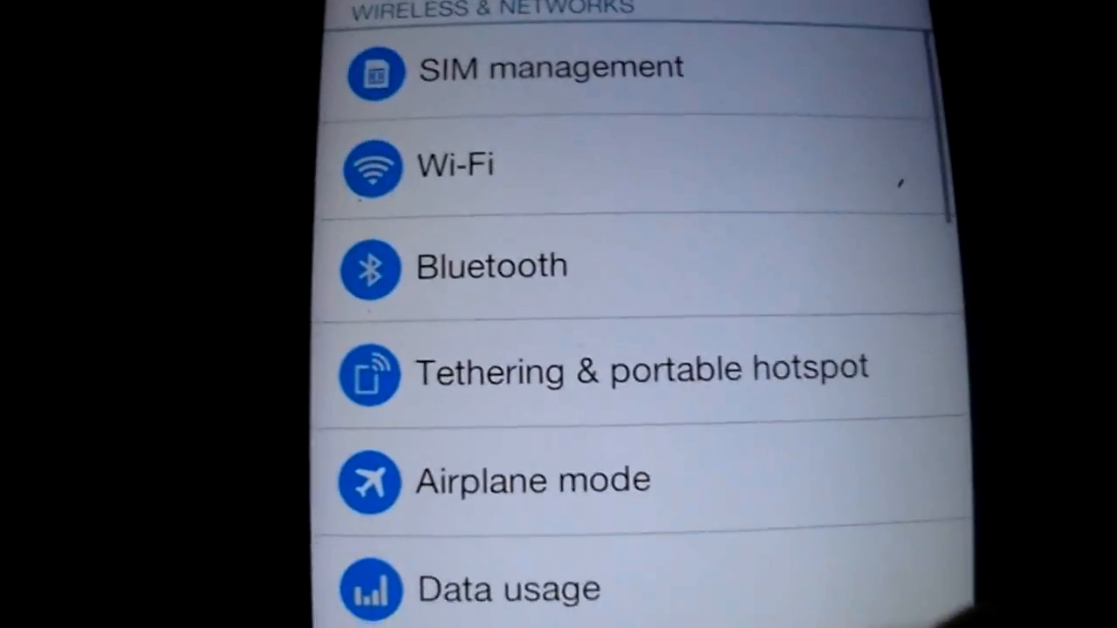
scroll("down", 3)
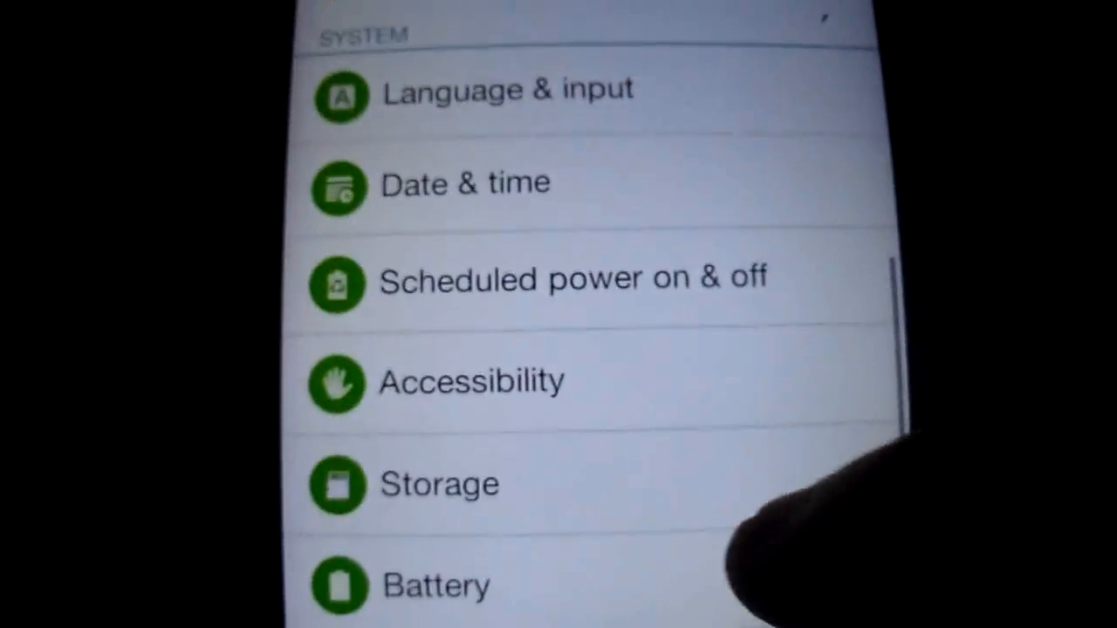